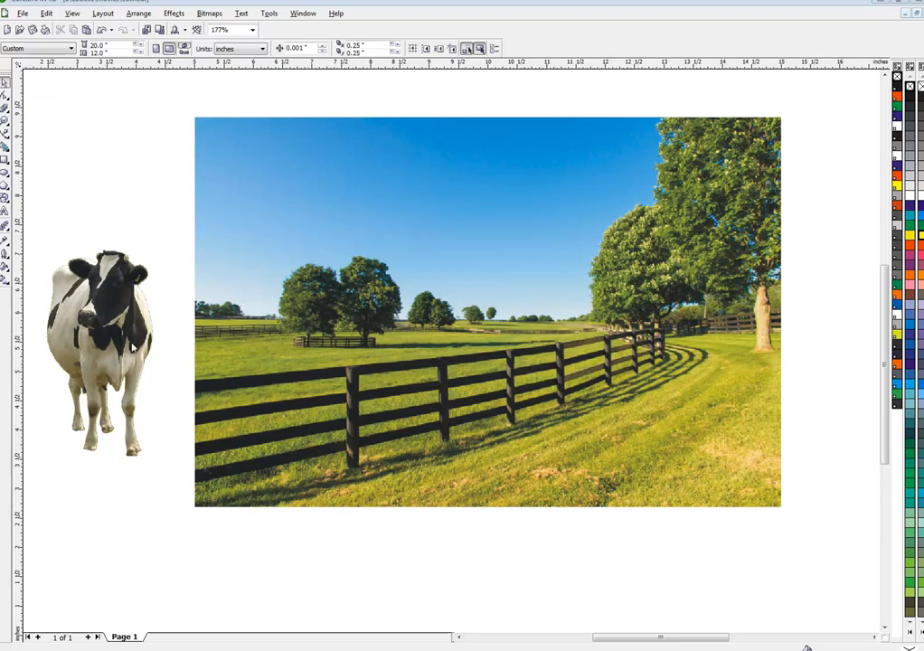
- Move the farm photo right and convert it to a 72 dpi RGB transparent-background bitmap
left_click(100, 353)
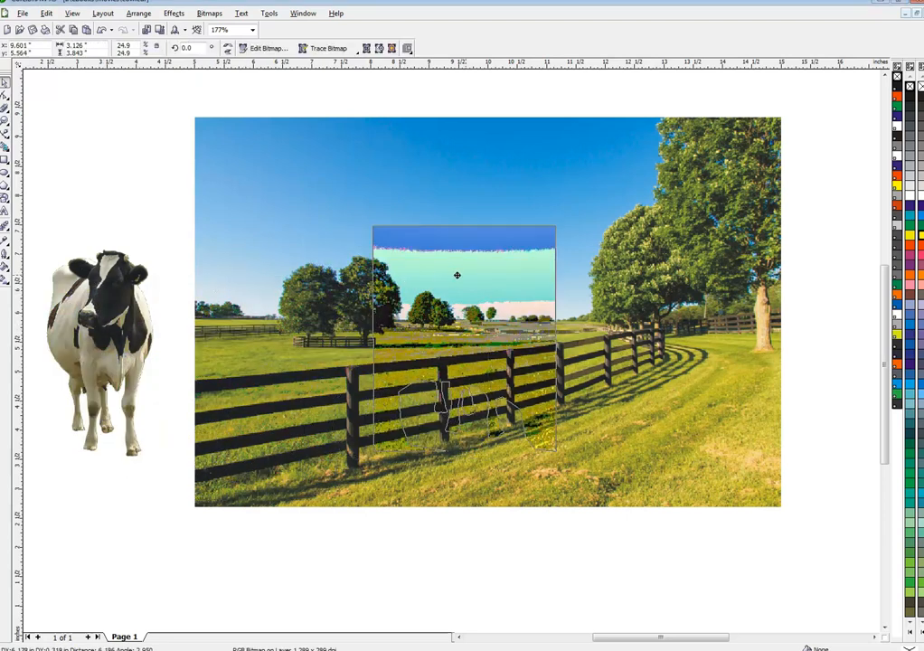
left_click_drag(102, 343, 461, 334)
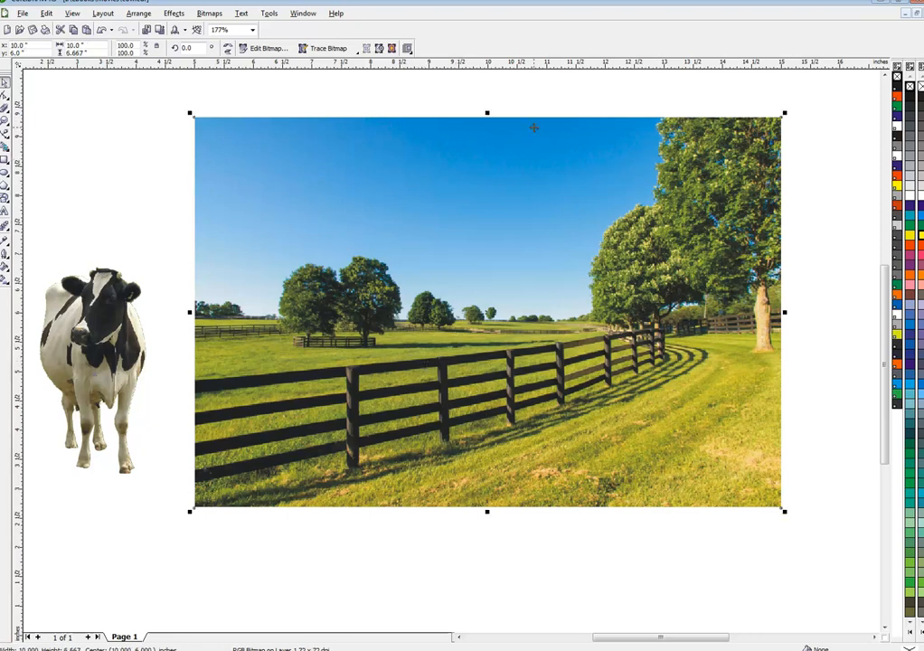
mouse_move(573, 163)
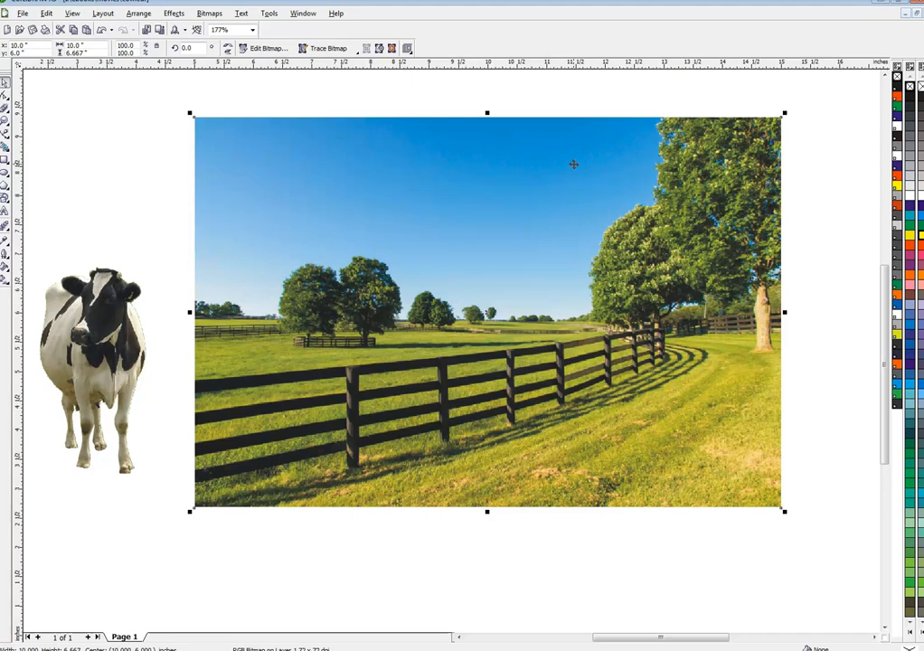
mouse_move(432, 63)
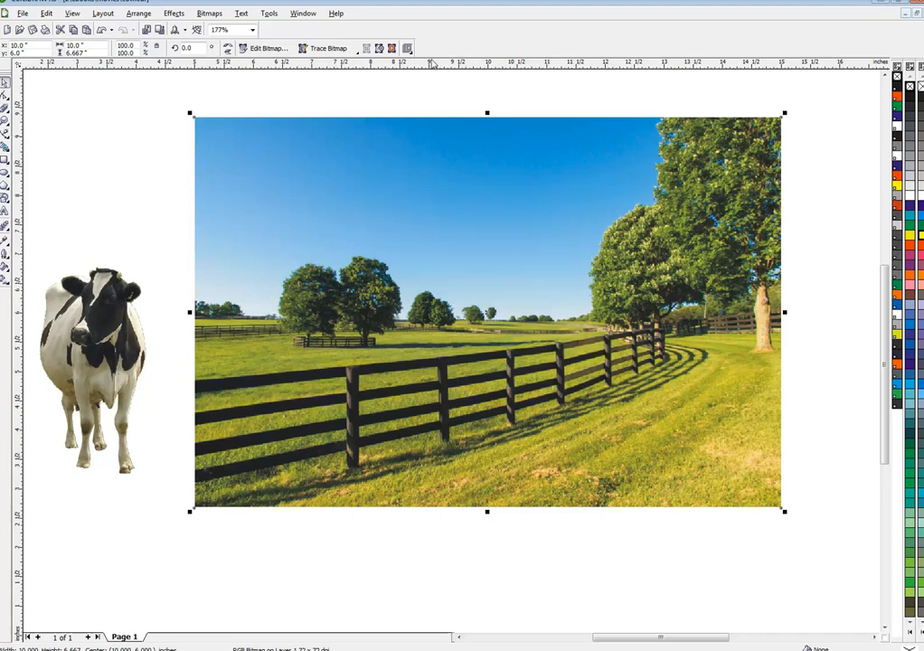
left_click(209, 13)
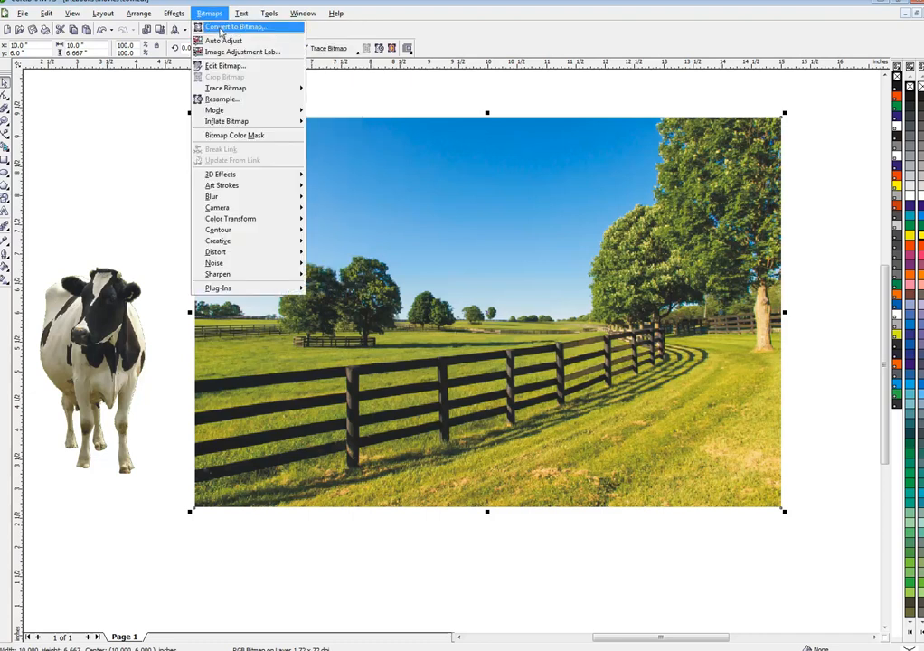
left_click(235, 26)
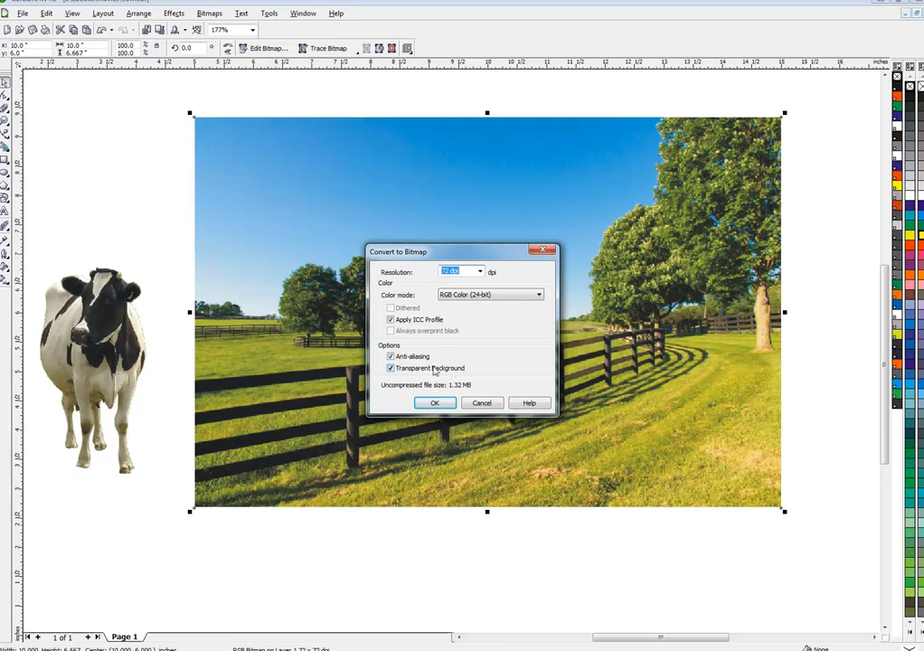
left_click(434, 402)
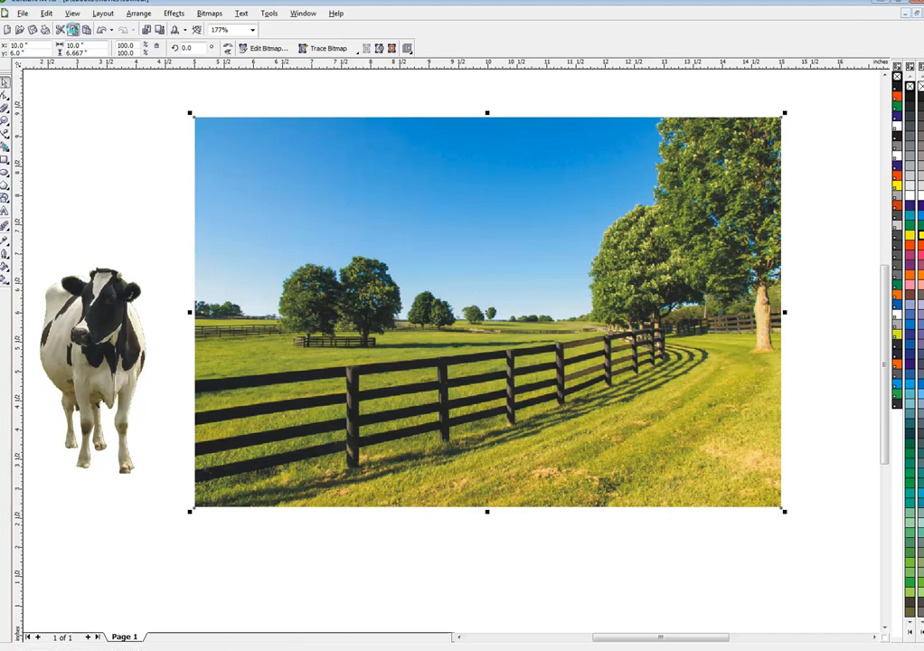
mouse_move(86, 29)
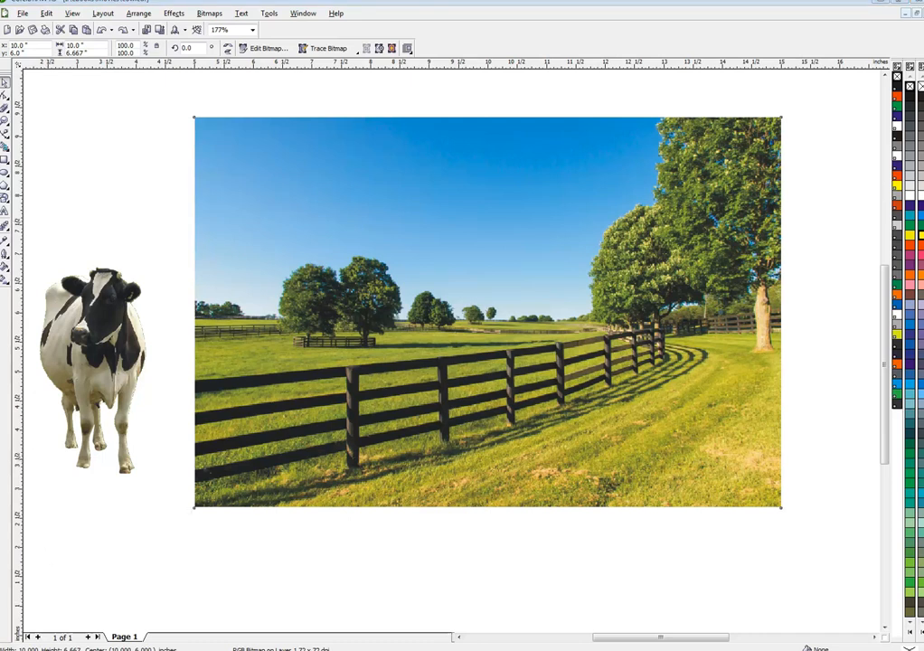
left_click(553, 337)
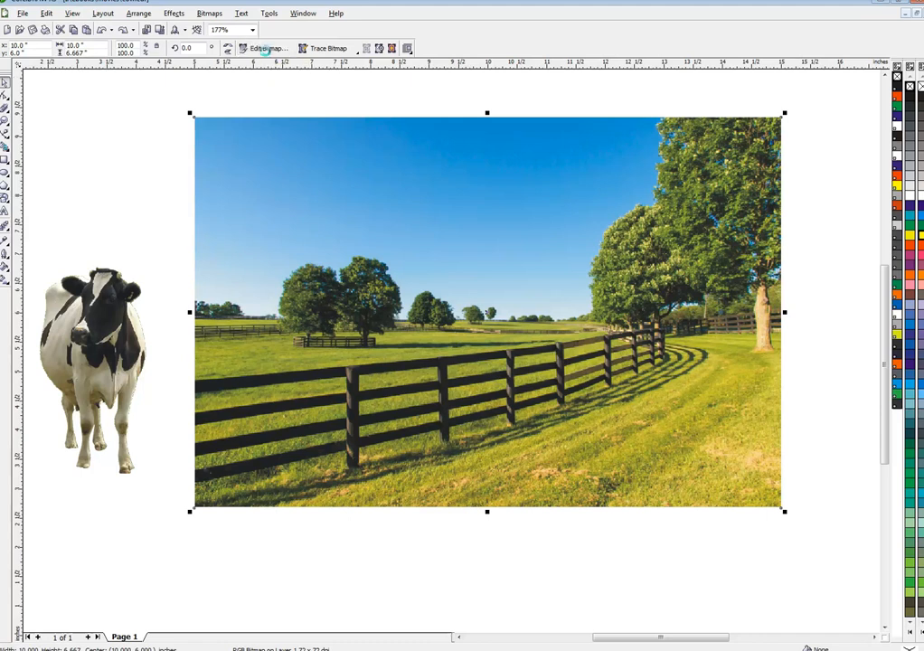
- Open the pasture bitmap in a maximized PHOTO-PAINT window and set Magic Wand tolerance to 20
left_click(267, 48)
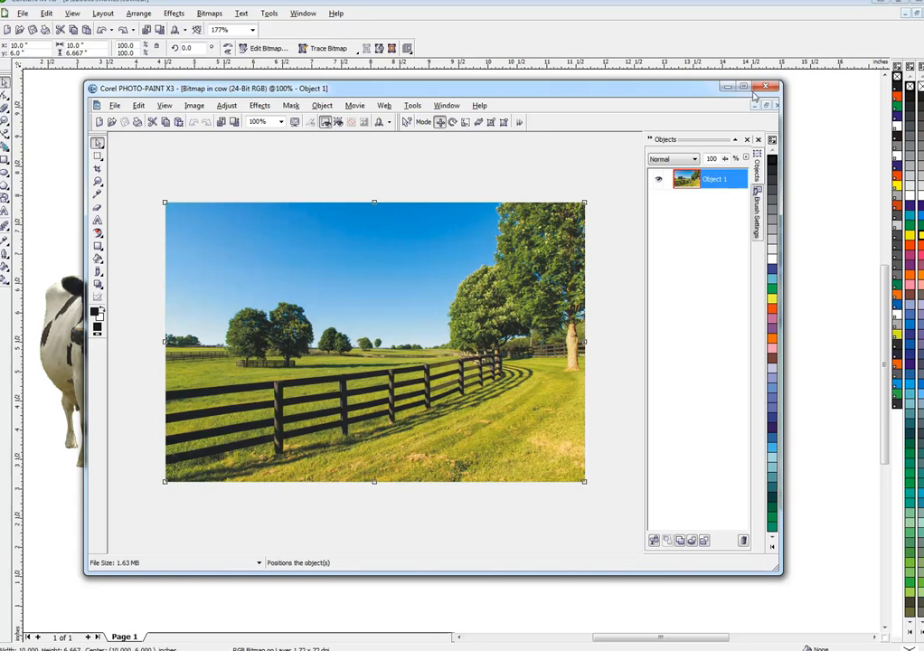
left_click(755, 88)
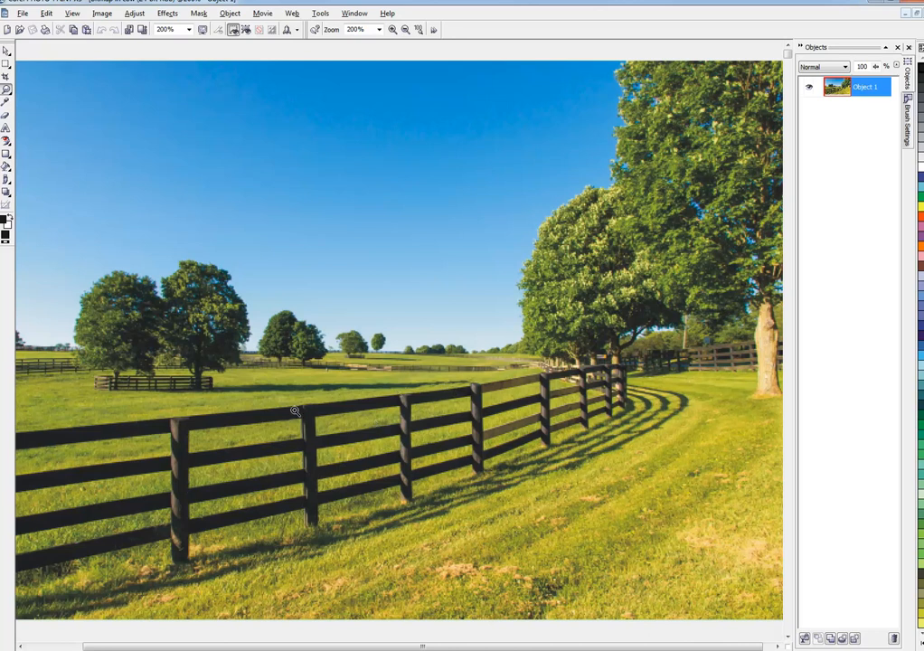
mouse_move(337, 418)
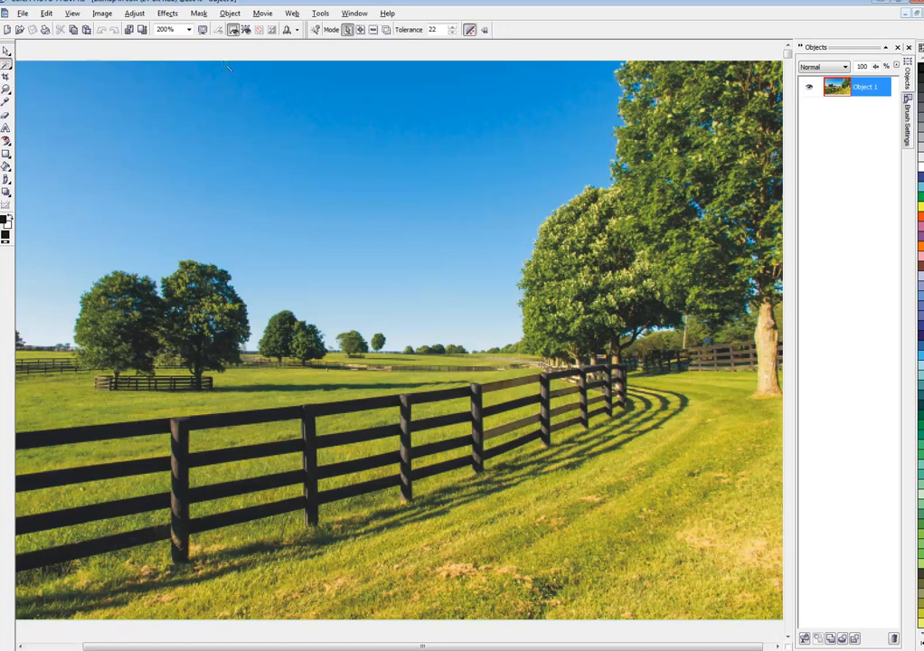
mouse_move(453, 30)
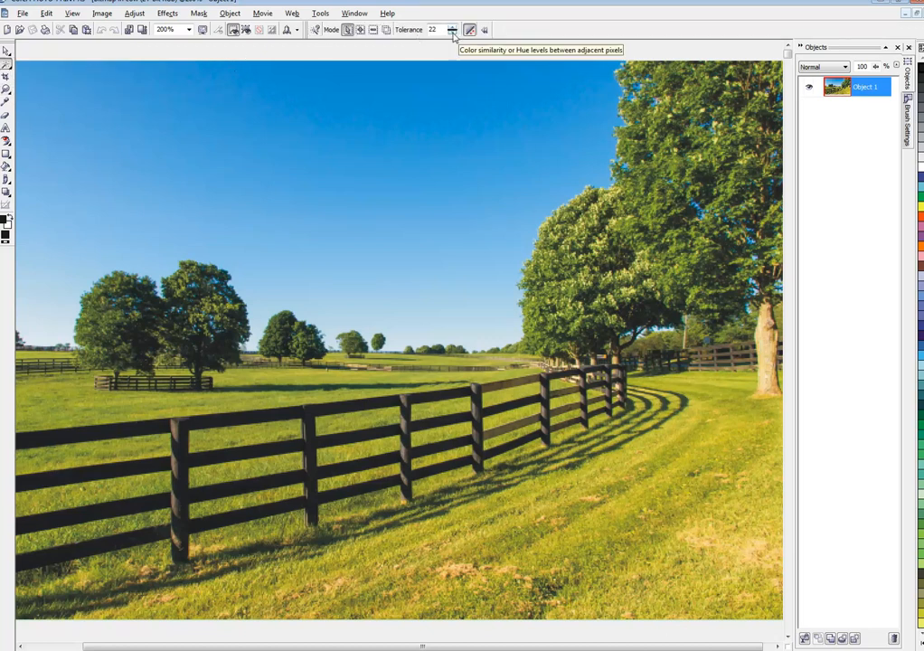
left_click(452, 33)
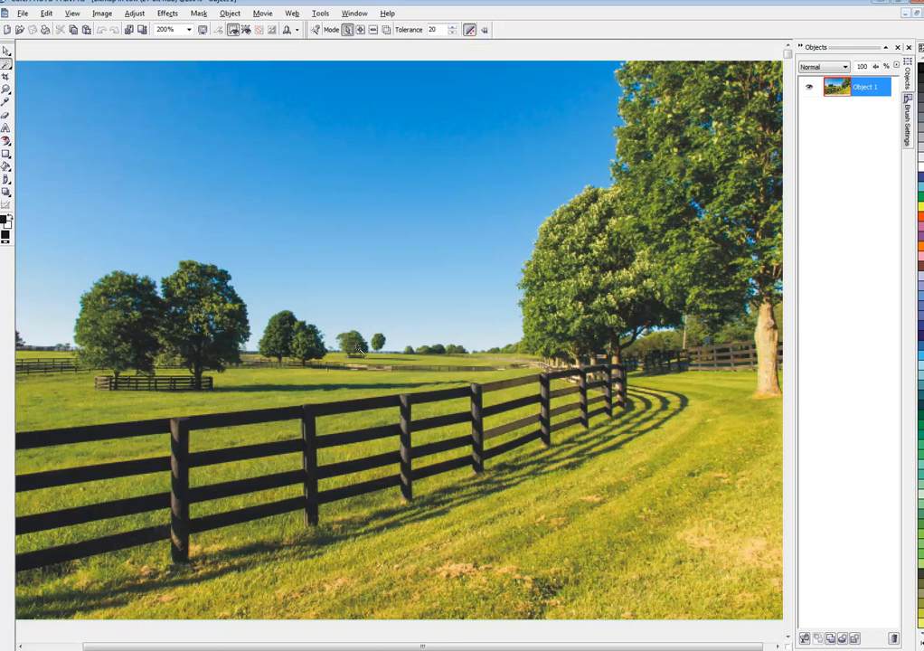
mouse_move(240, 419)
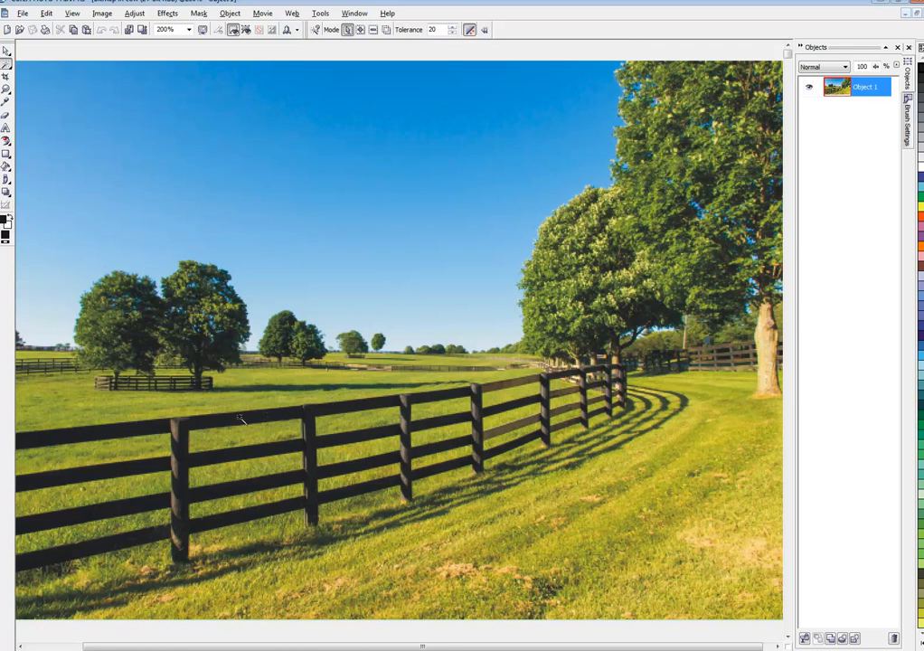
mouse_move(380, 409)
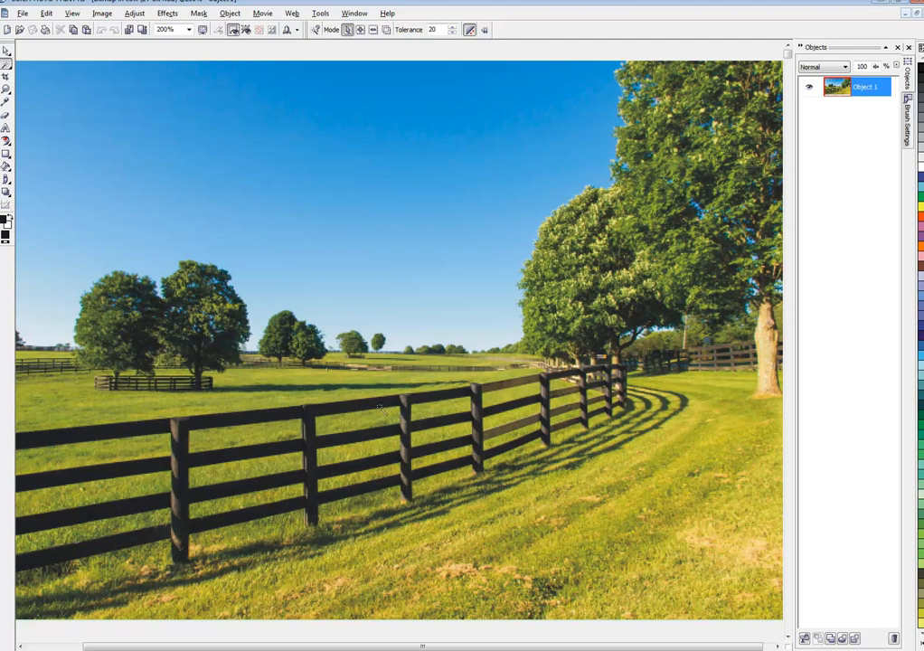
mouse_move(321, 409)
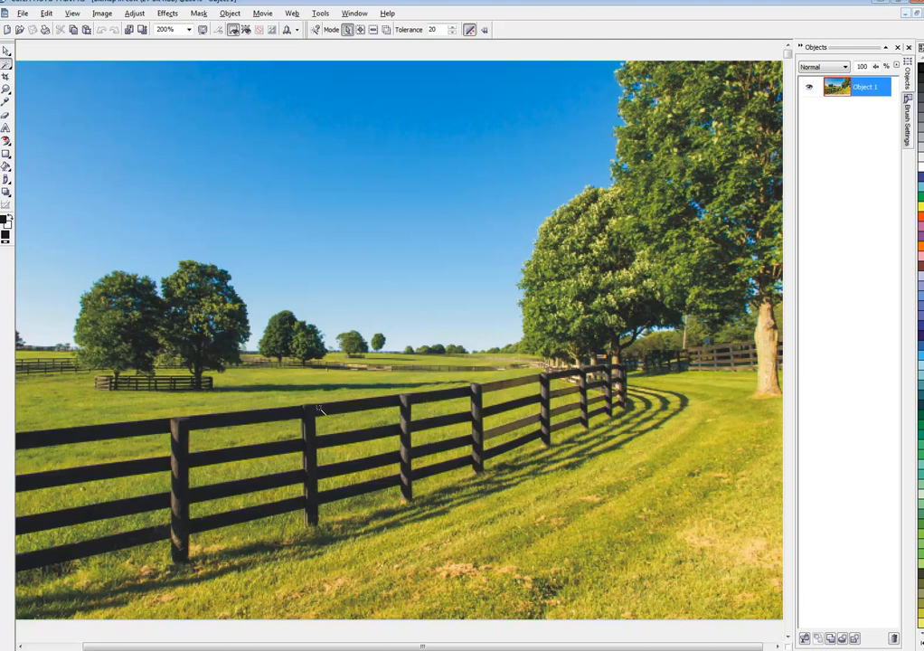
mouse_move(298, 443)
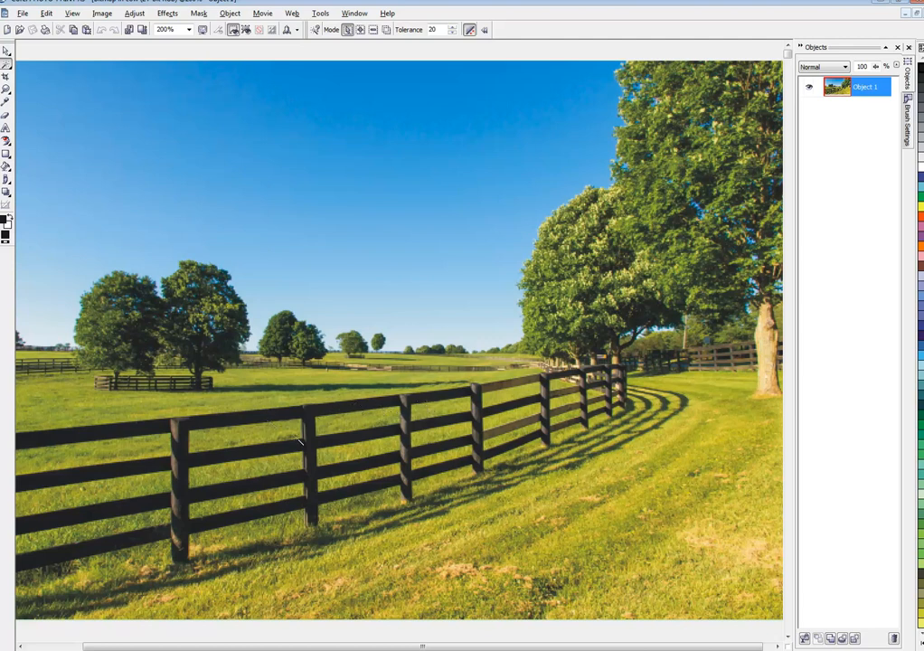
mouse_move(271, 409)
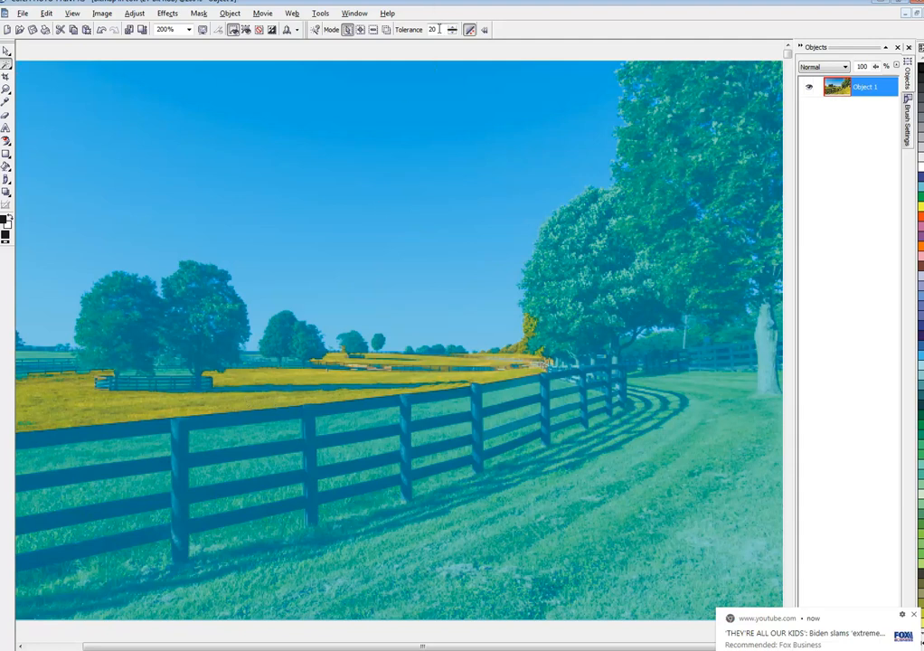
mouse_move(452, 136)
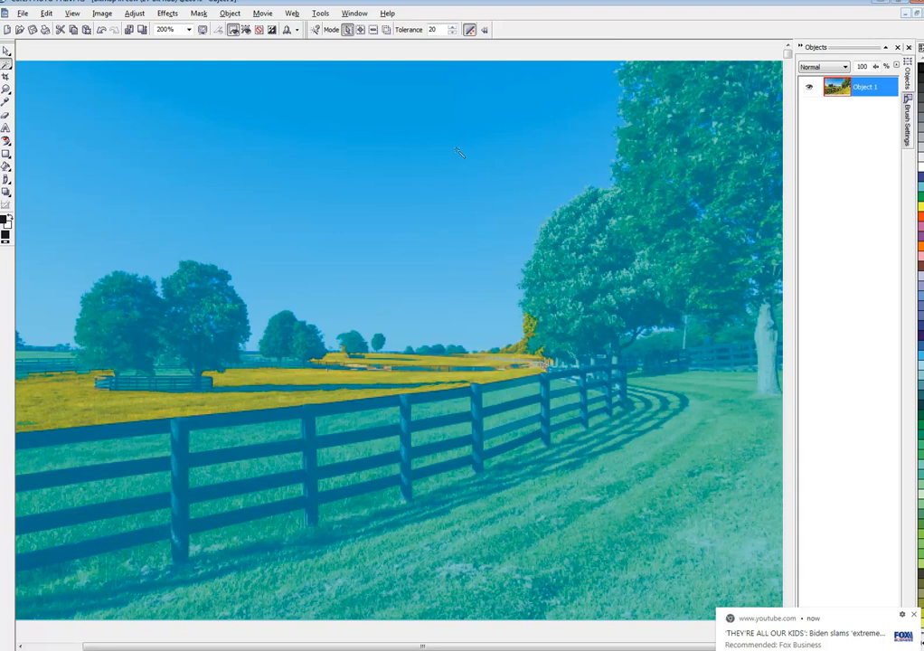
mouse_move(482, 260)
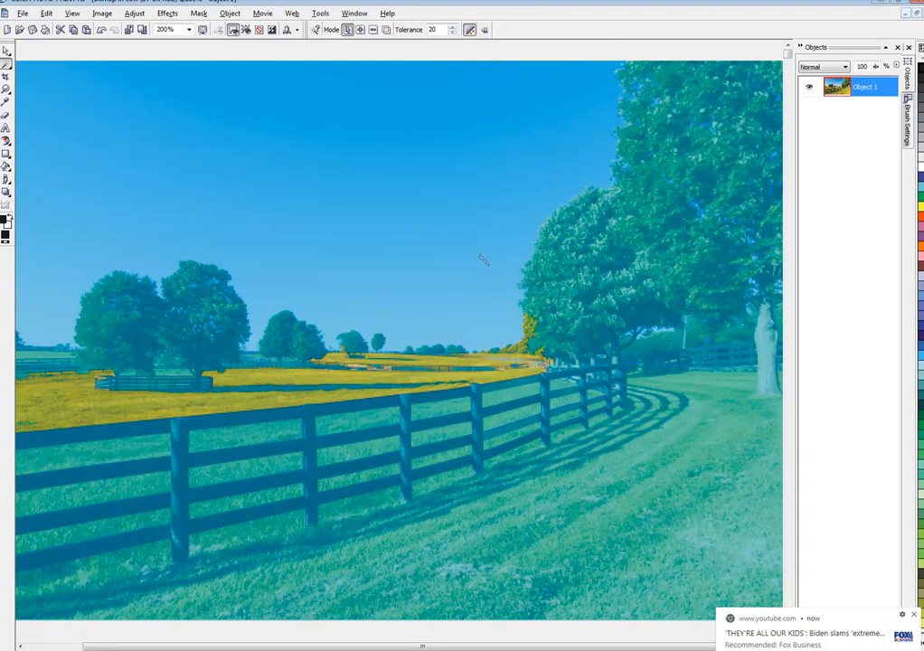
mouse_move(459, 412)
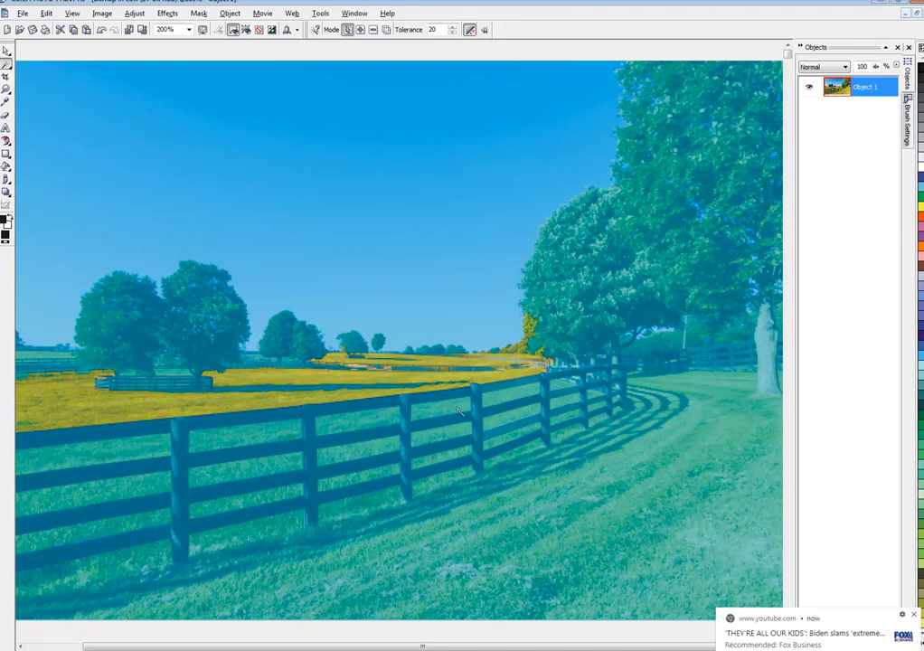
mouse_move(290, 425)
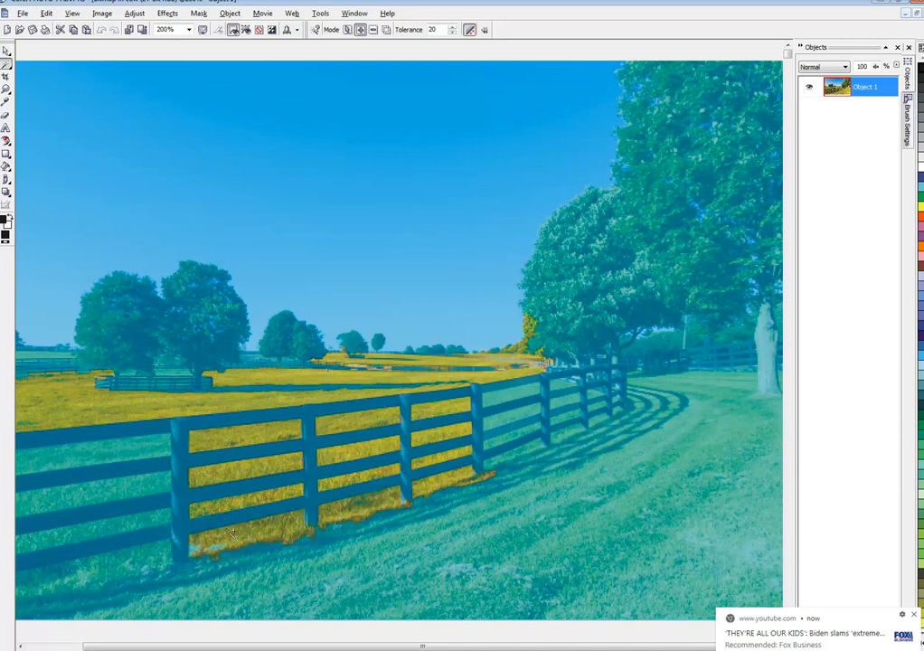
mouse_move(161, 316)
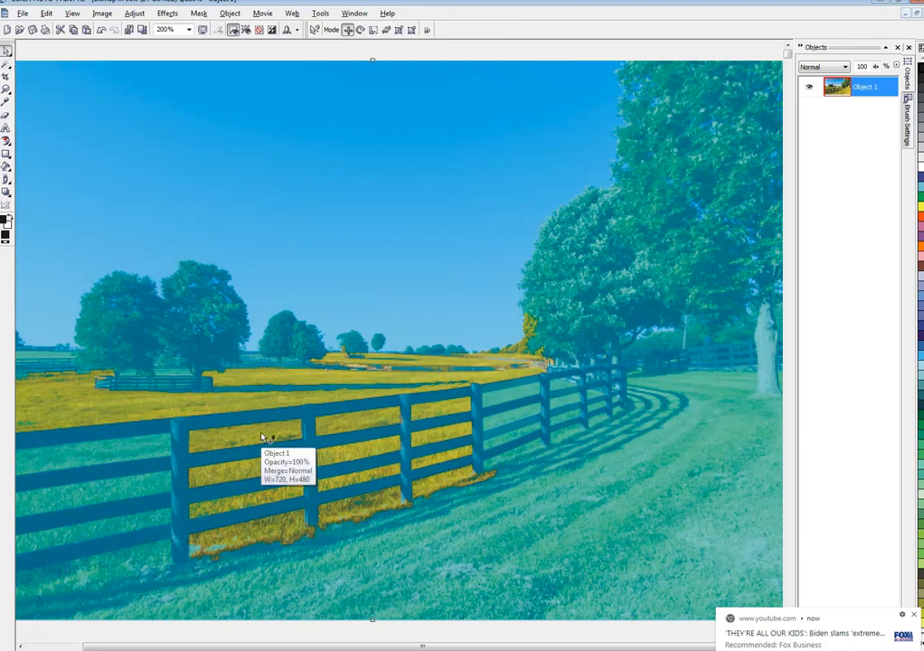
mouse_move(385, 412)
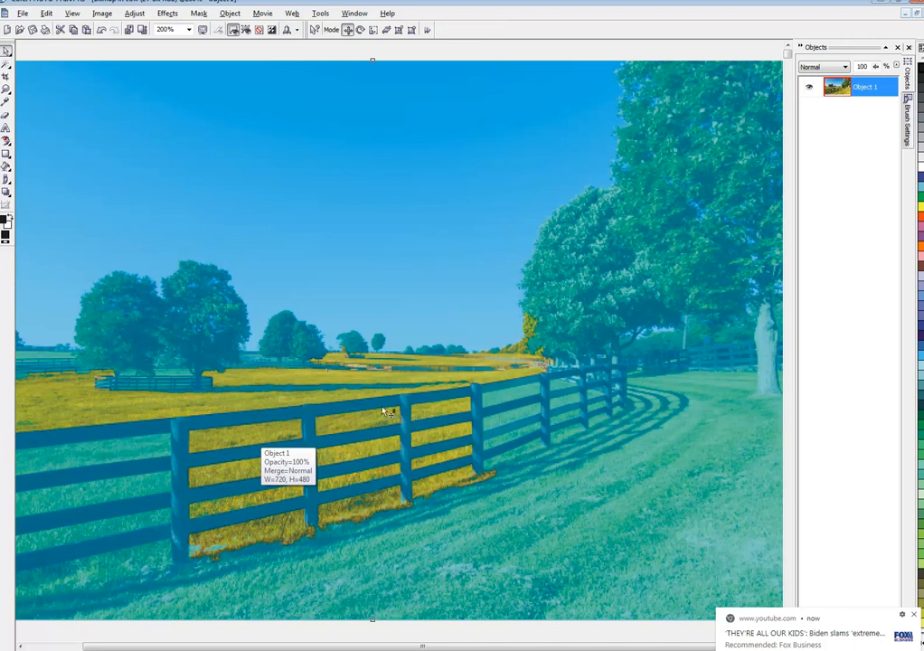
mouse_move(256, 401)
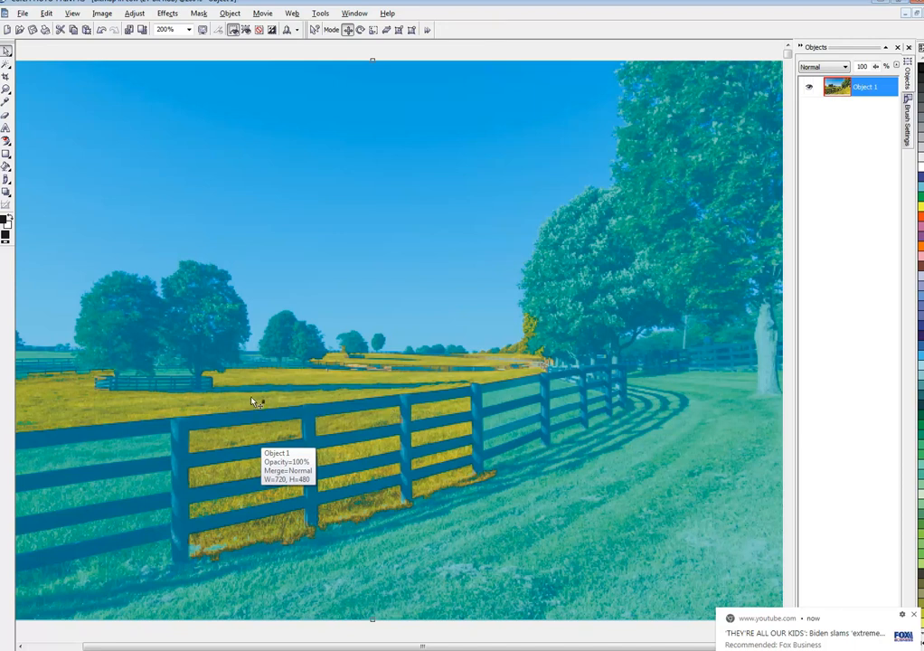
mouse_move(258, 400)
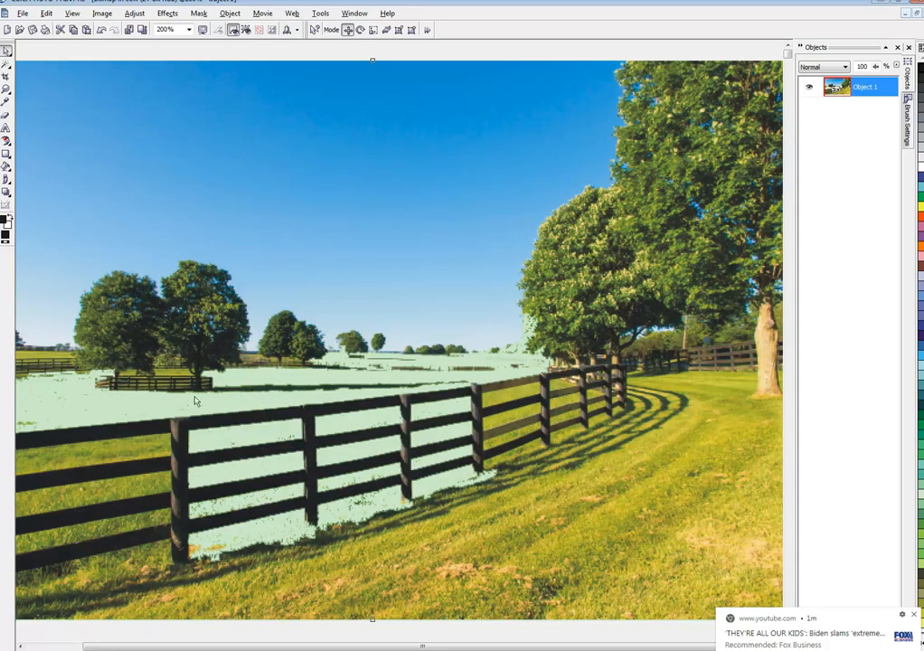
mouse_move(387, 392)
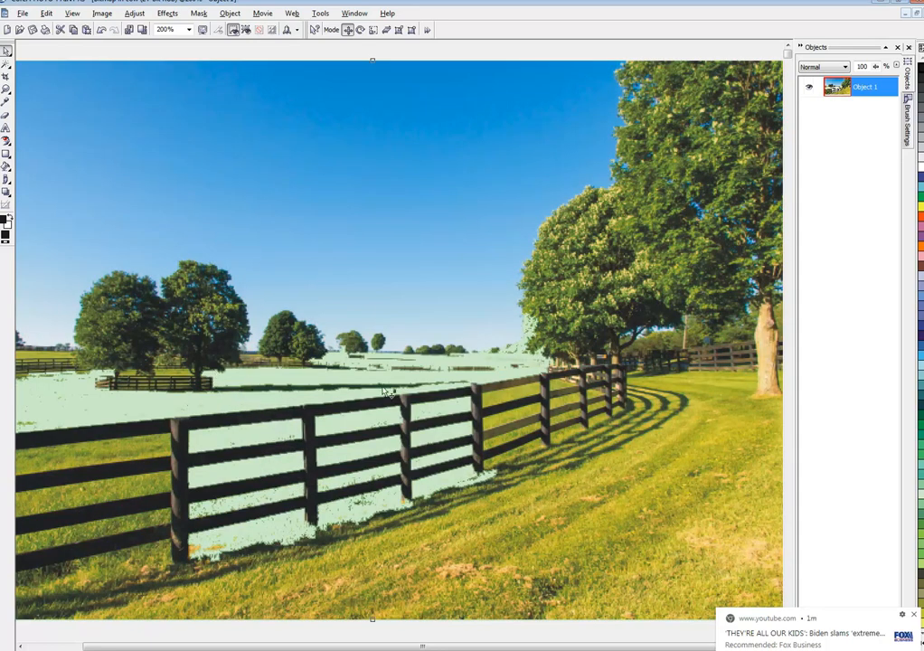
mouse_move(217, 320)
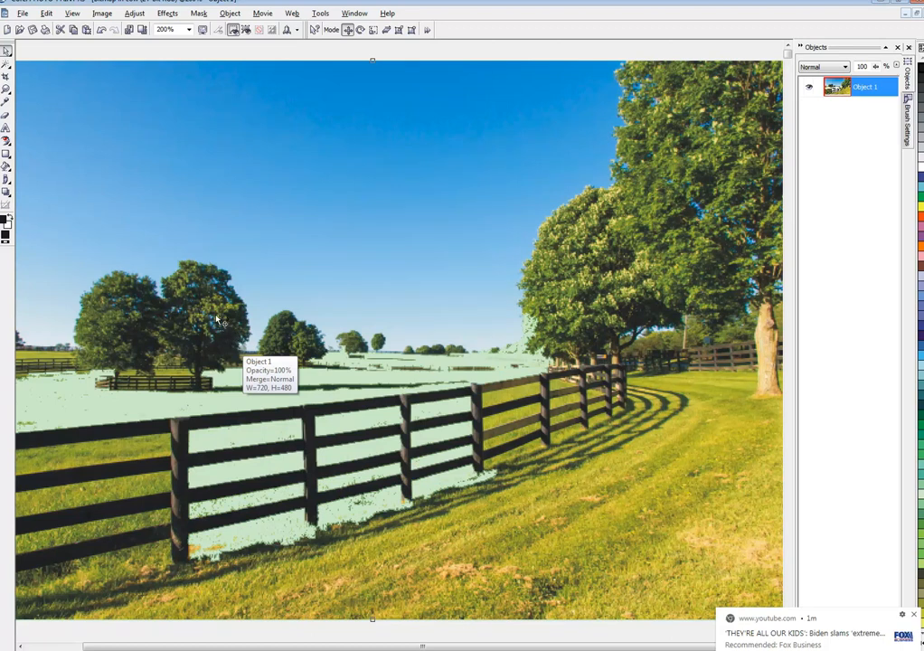
mouse_move(208, 310)
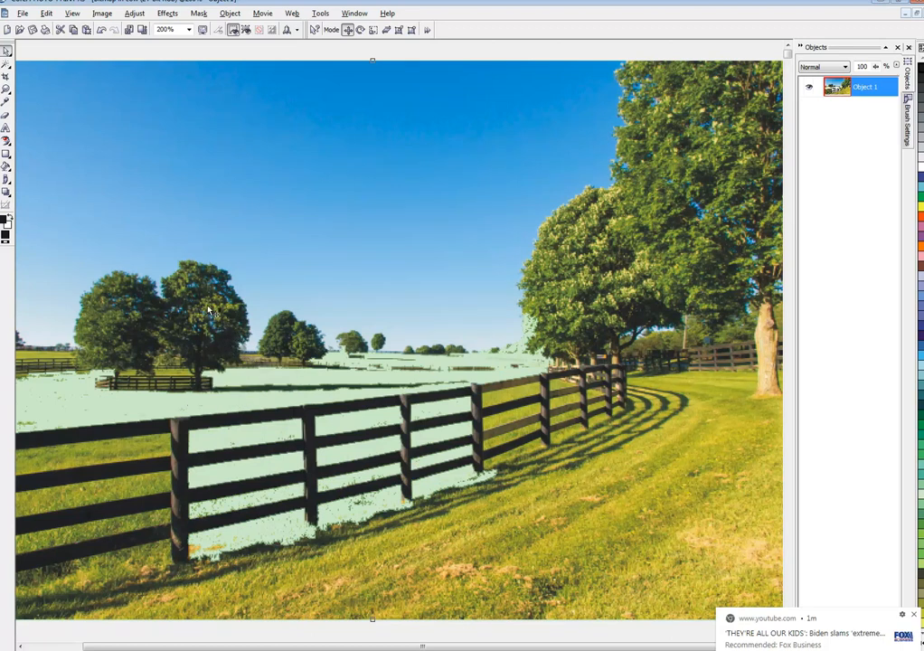
mouse_move(335, 432)
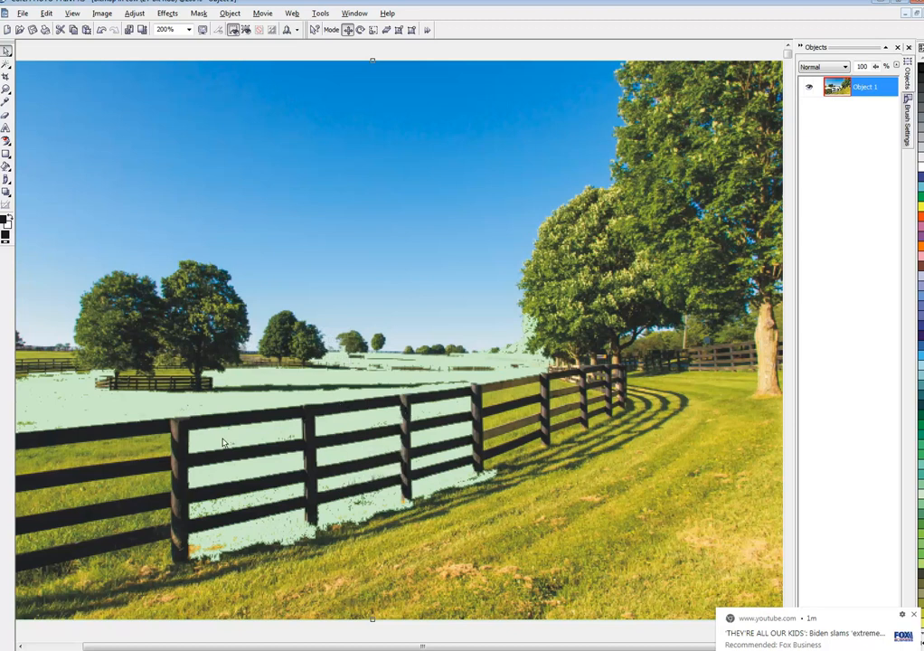
mouse_move(310, 432)
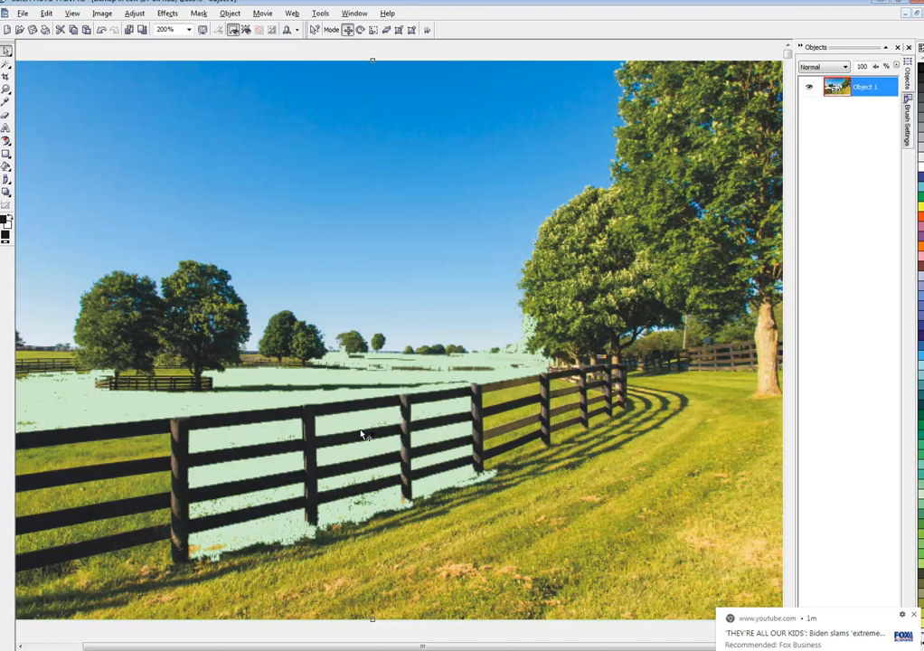
mouse_move(741, 190)
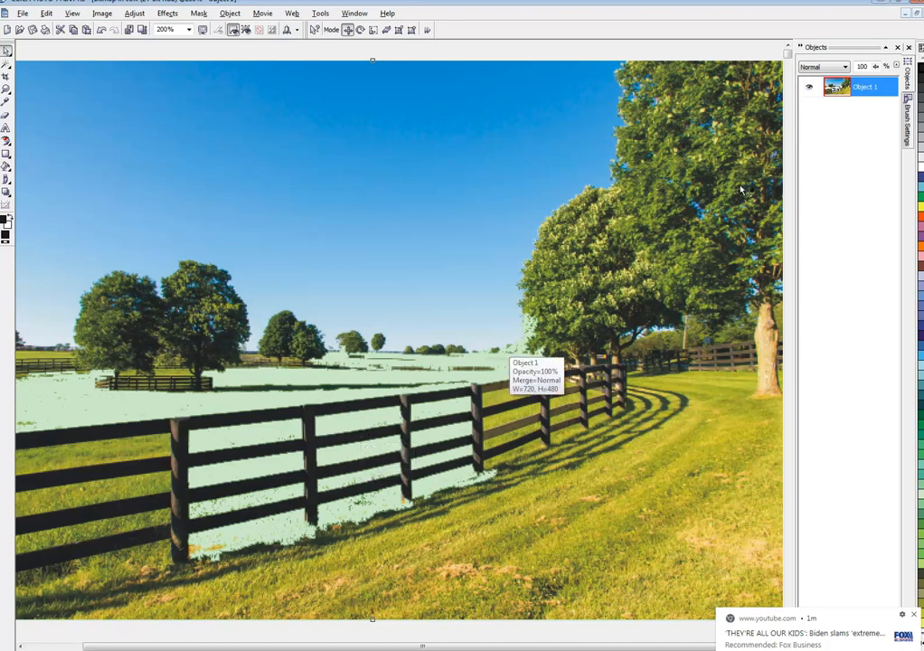
mouse_move(755, 189)
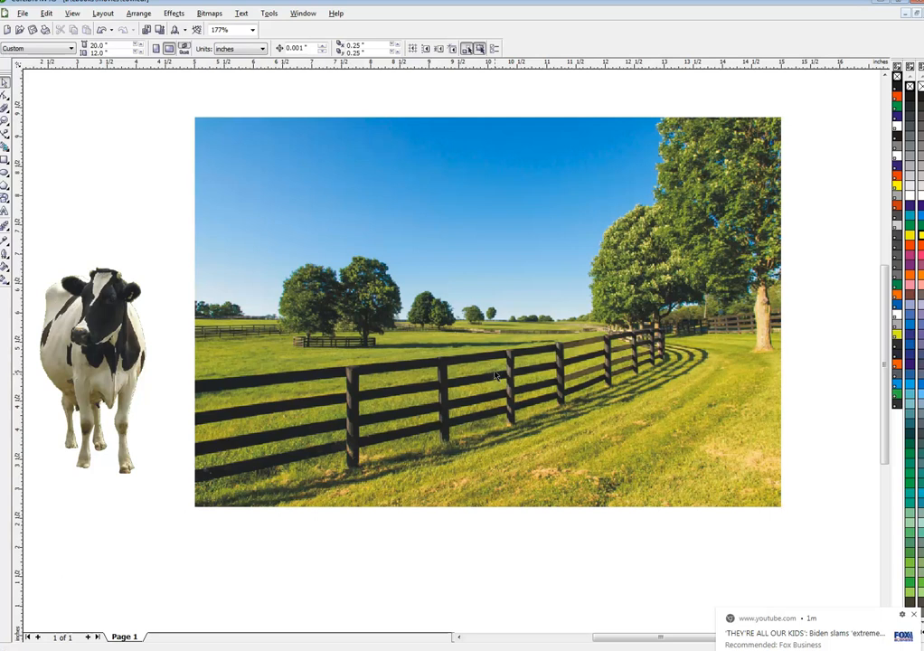
- Place the edited bitmap, cropped to the near fence section without grass, in the drawing
left_click(495, 361)
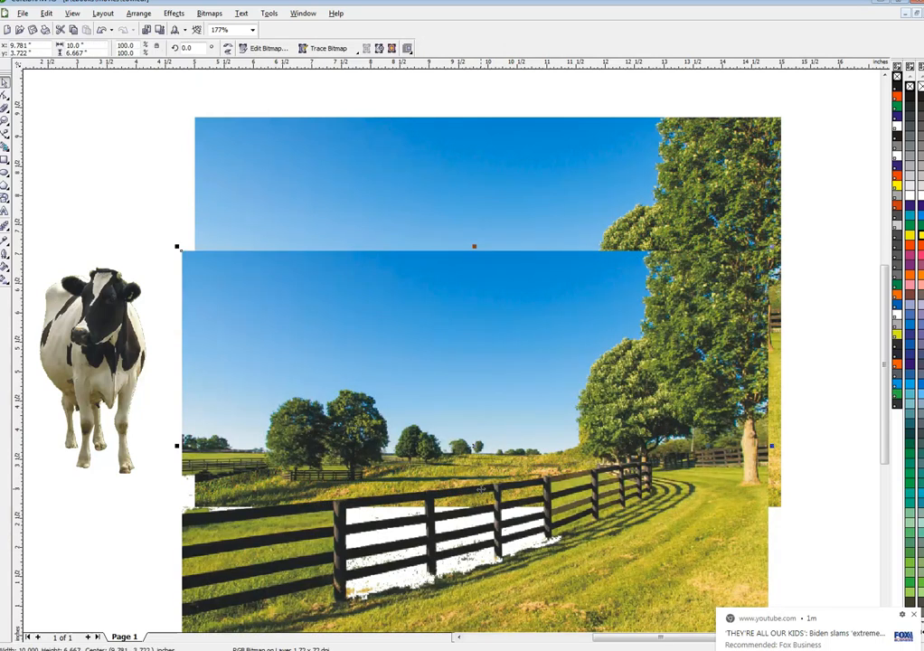
mouse_move(469, 526)
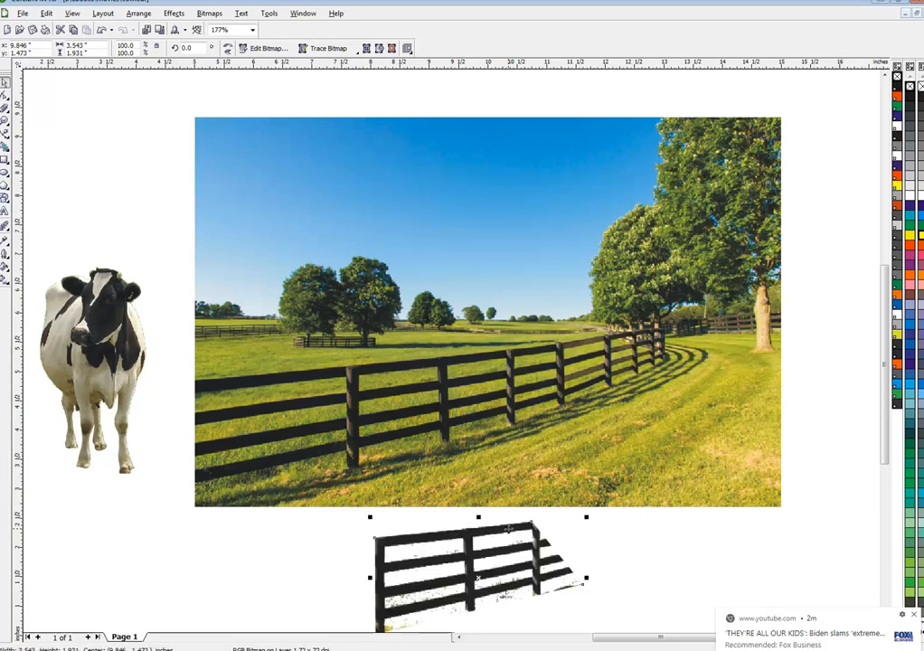
mouse_move(454, 538)
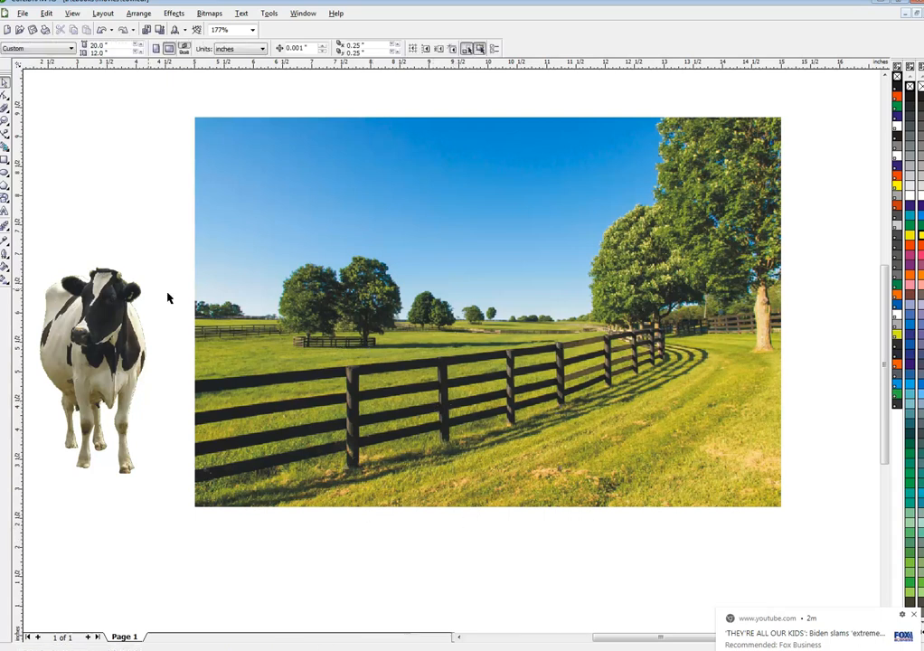
- Select the cow and drag it onto the pasture photo behind the fence
left_click(100, 361)
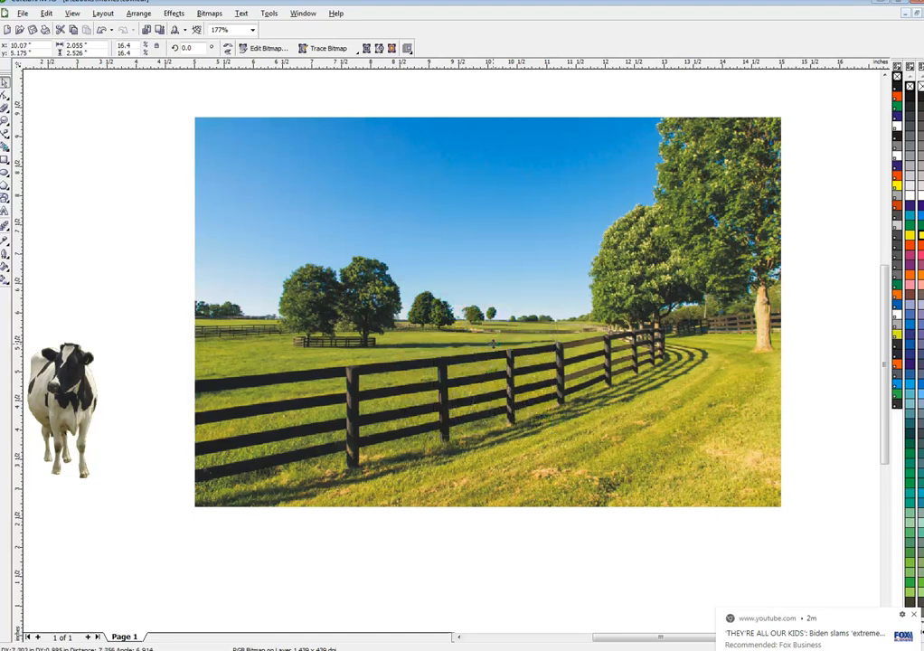
left_click_drag(63, 407, 491, 361)
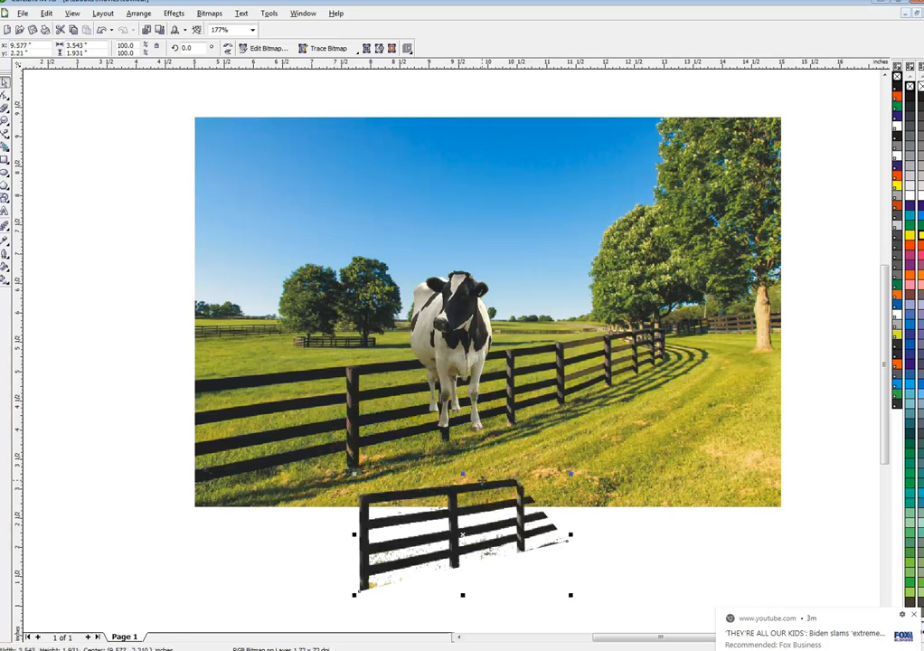
mouse_move(459, 341)
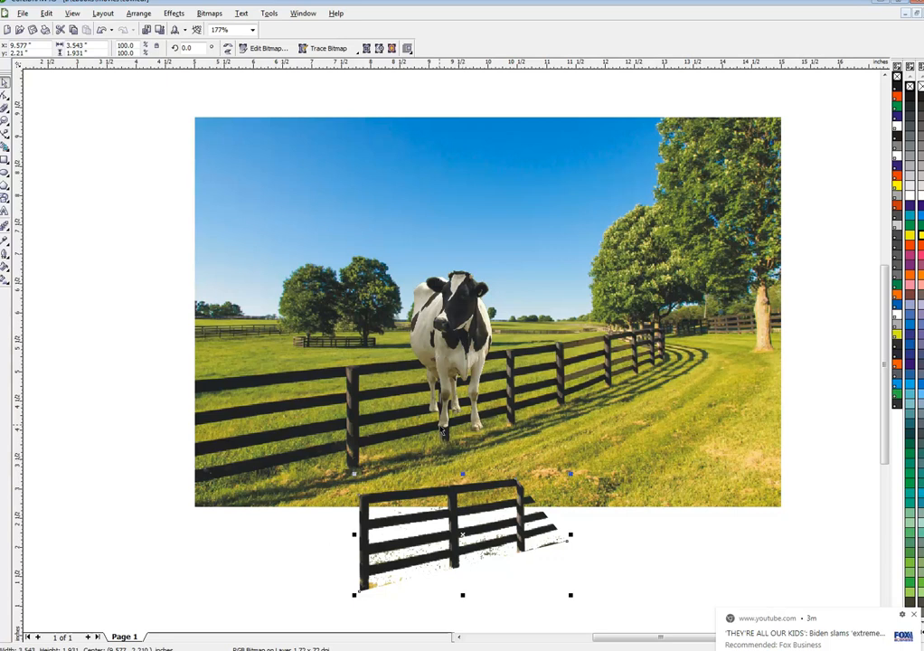
- Drag the fence-only copy up over the real fence, reselect the cow, then deselect
left_click_drag(462, 534, 463, 389)
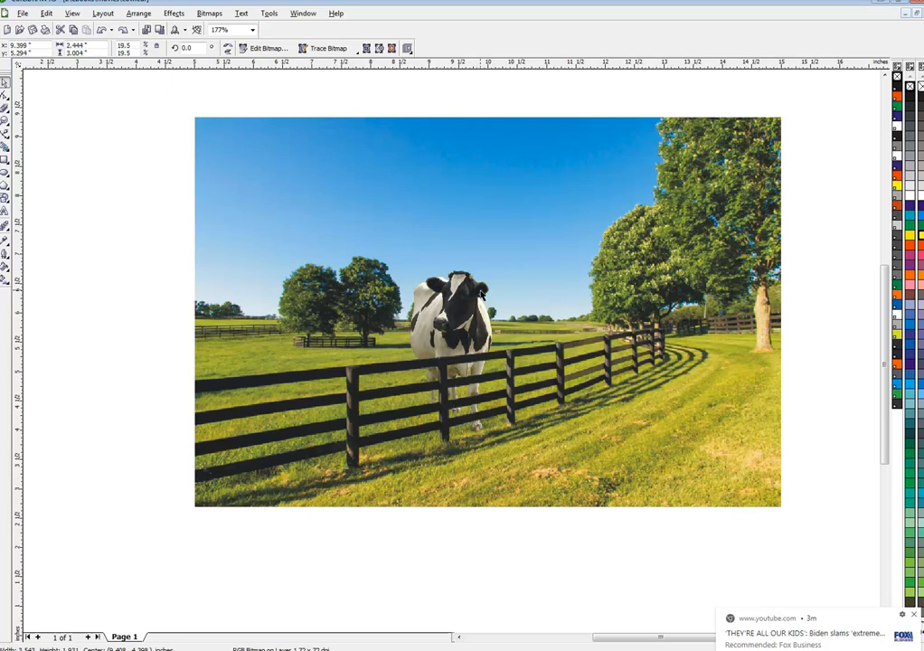
left_click(285, 321)
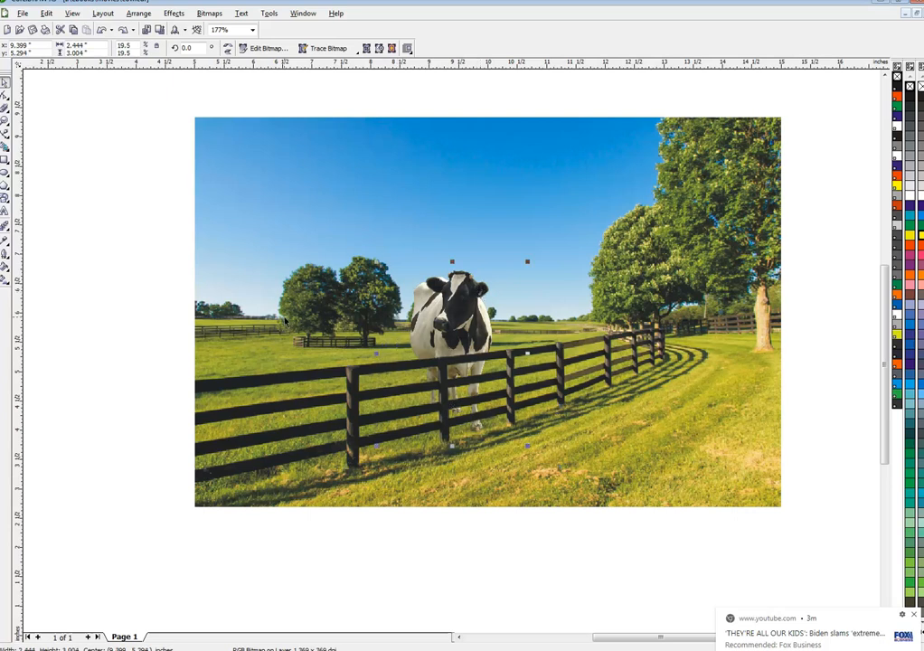
mouse_move(224, 287)
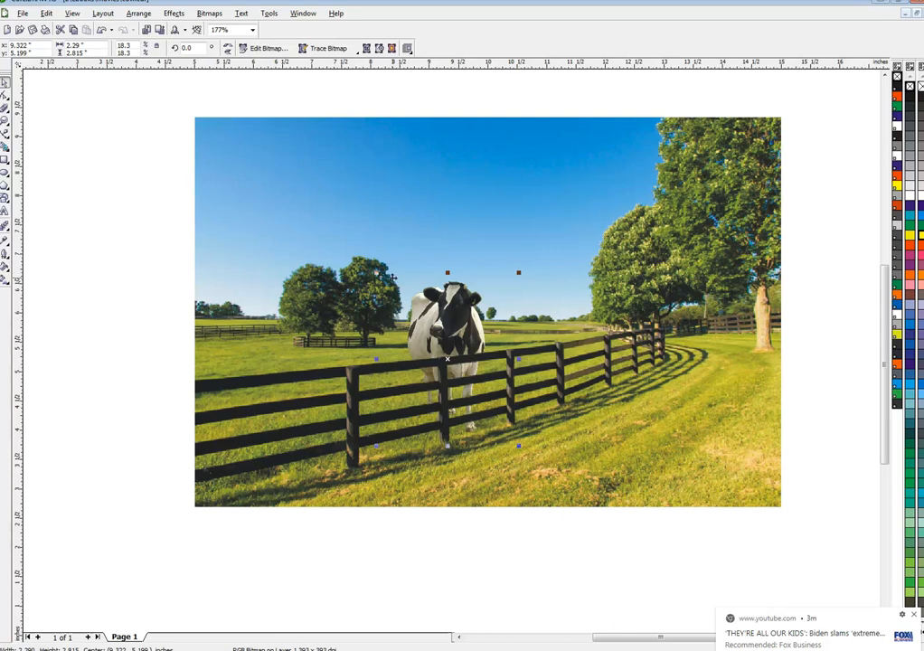
left_click(93, 281)
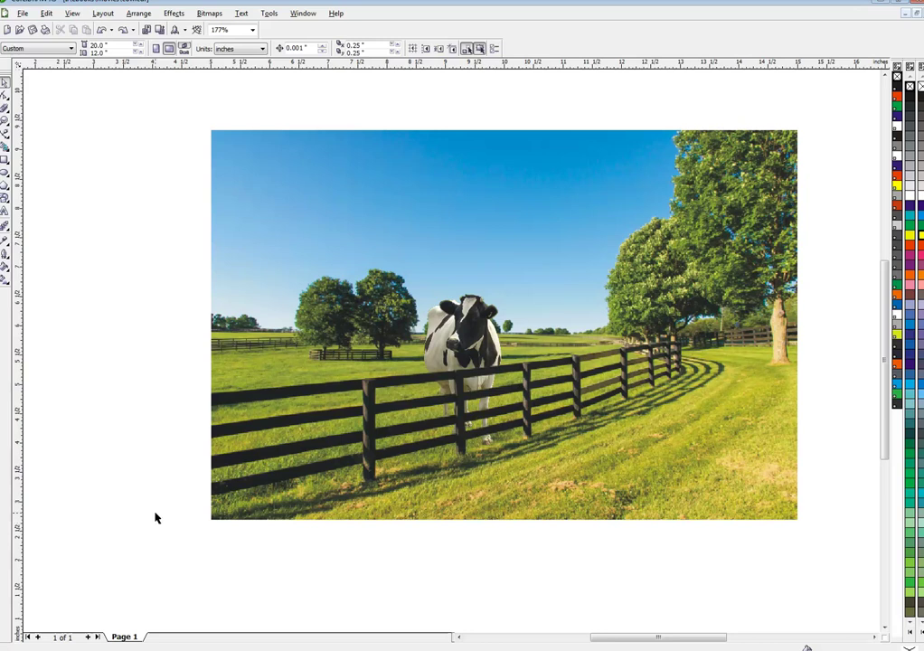
mouse_move(476, 373)
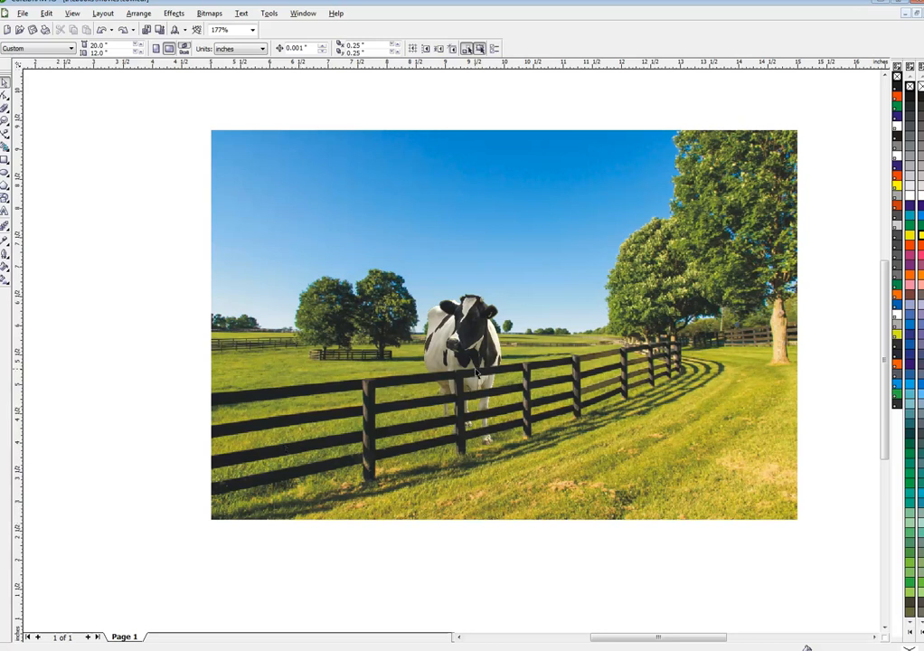